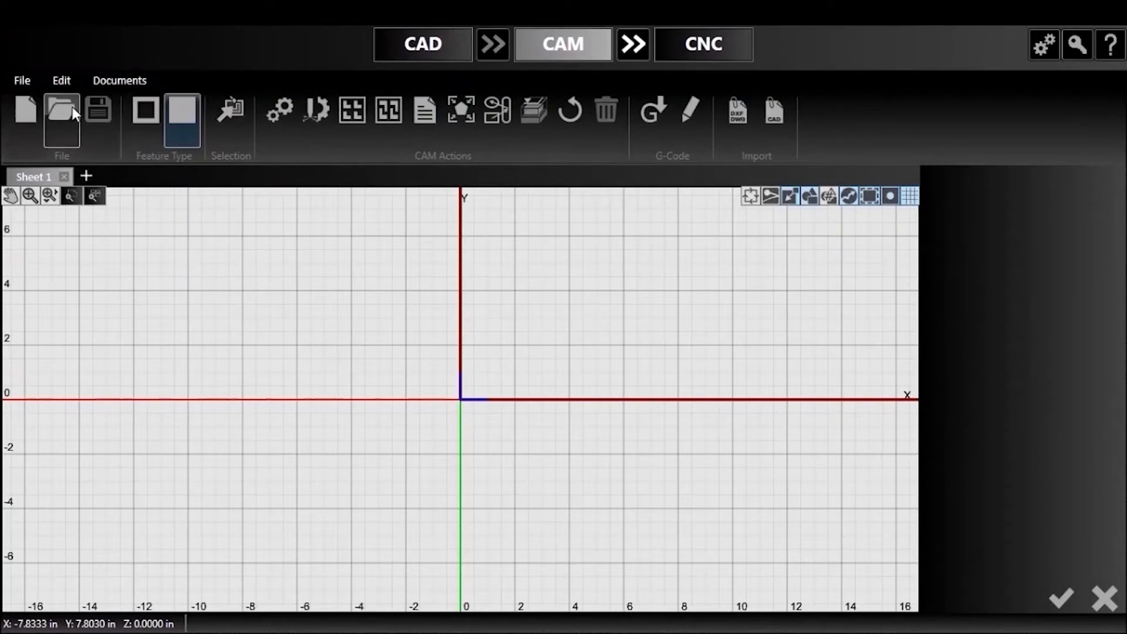
- Open Brackets.cadcam from the Demo Files folder
left_click(61, 108)
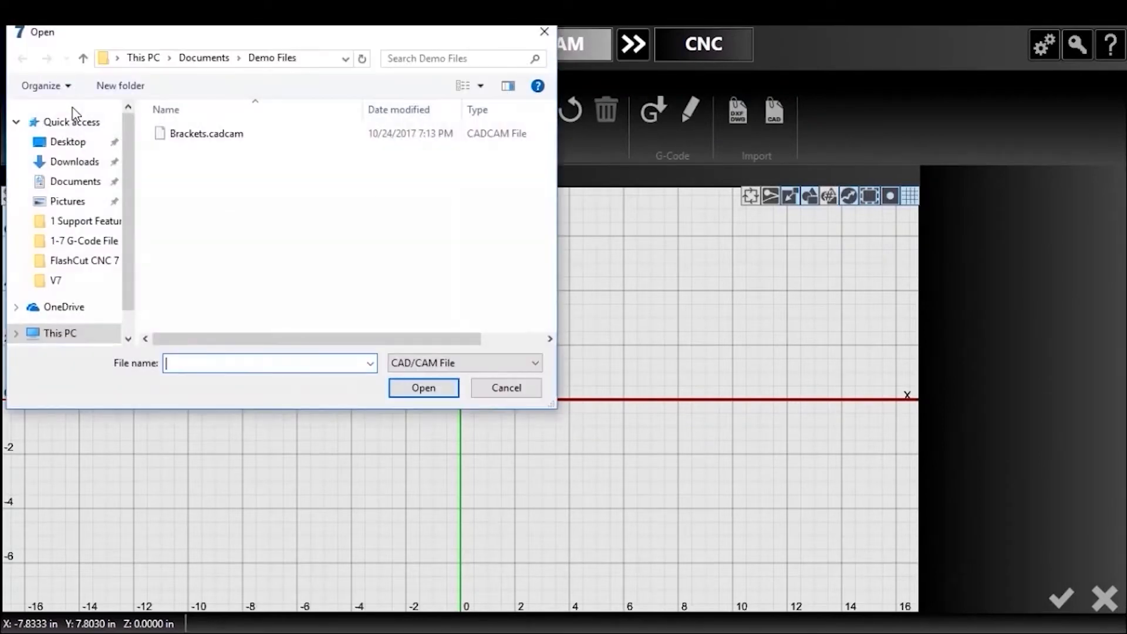
left_click(205, 133)
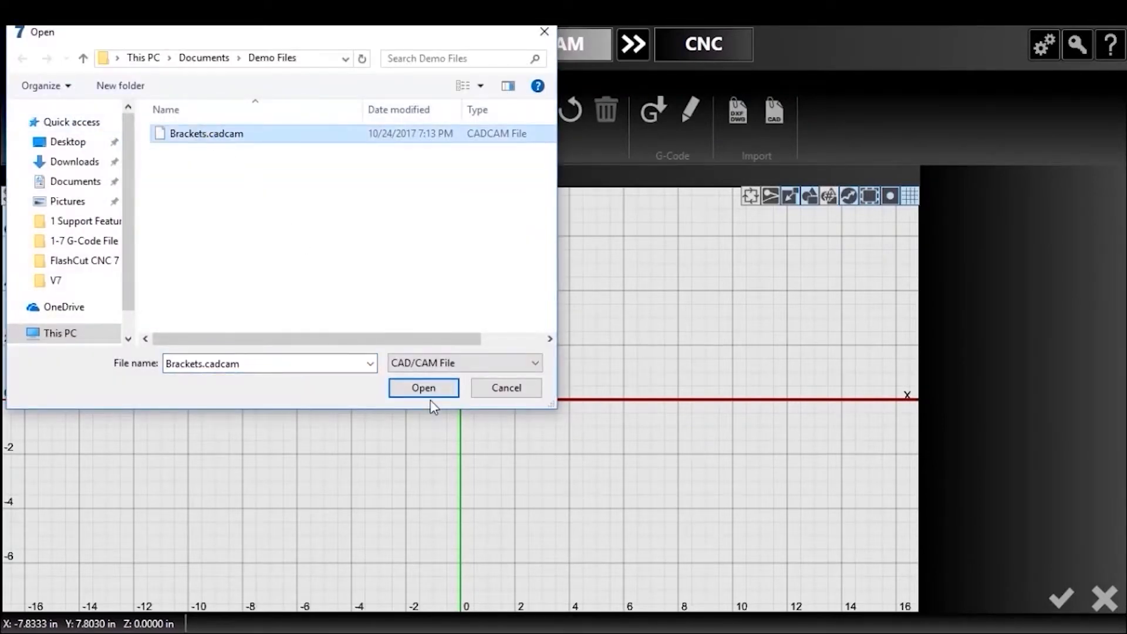
left_click(423, 388)
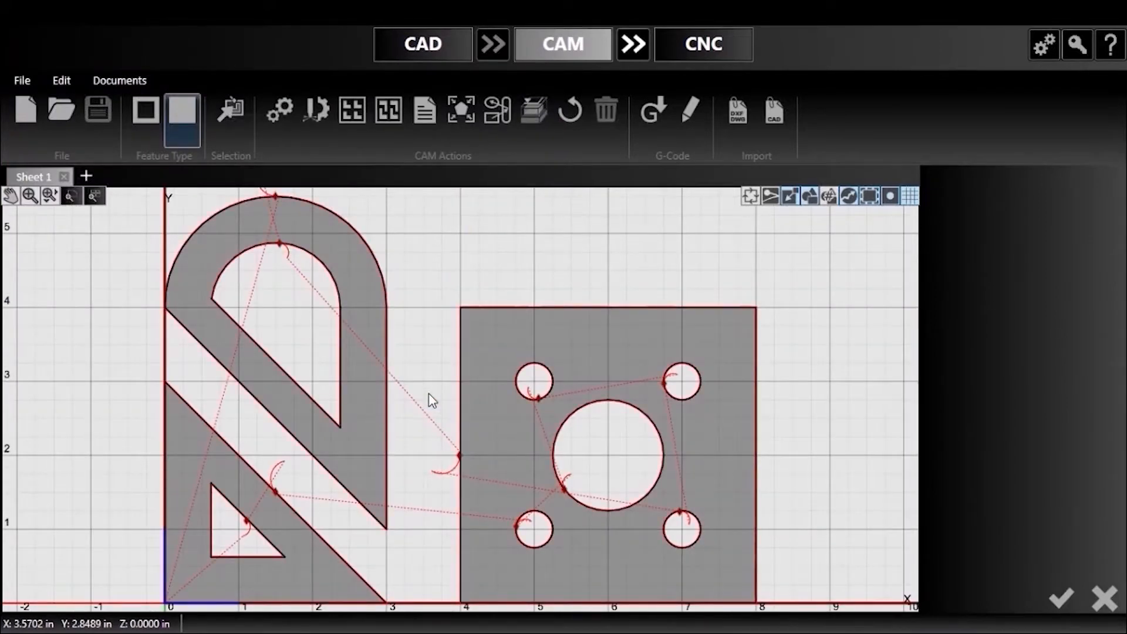
mouse_move(842, 215)
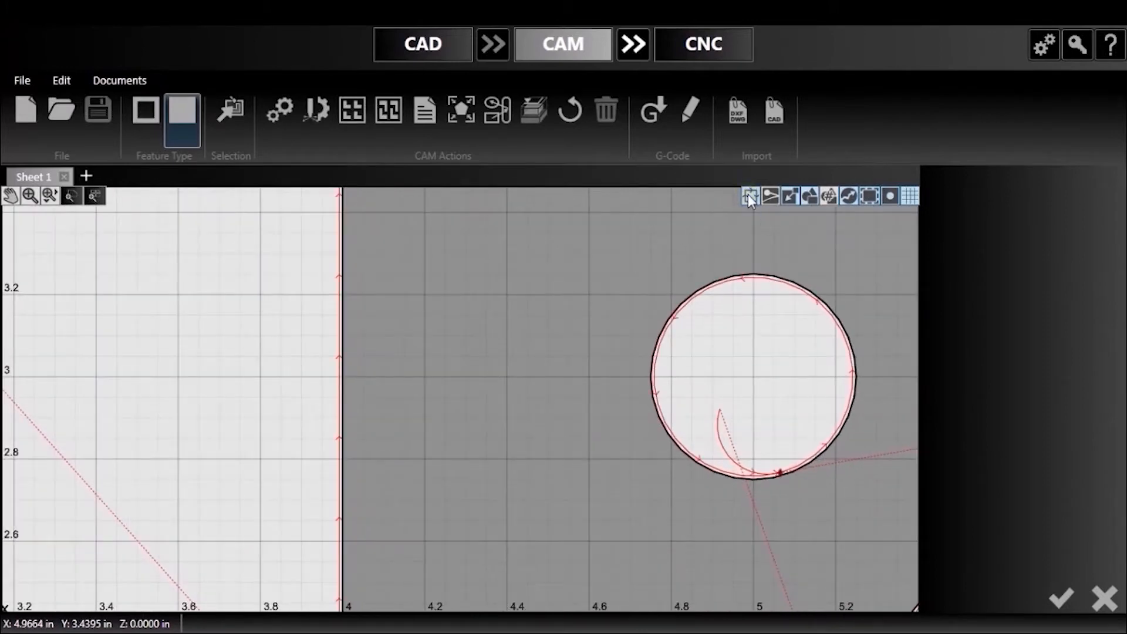
- Hide then restore the toolpath direction arrows, then toggle the kerf offset display
left_click(749, 197)
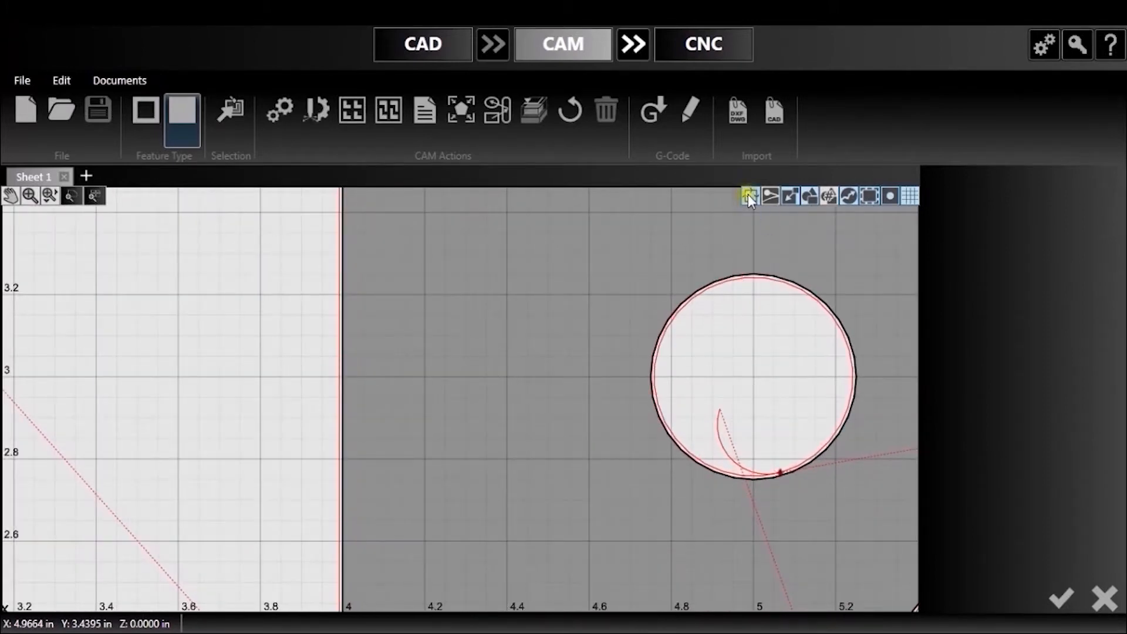
left_click(751, 195)
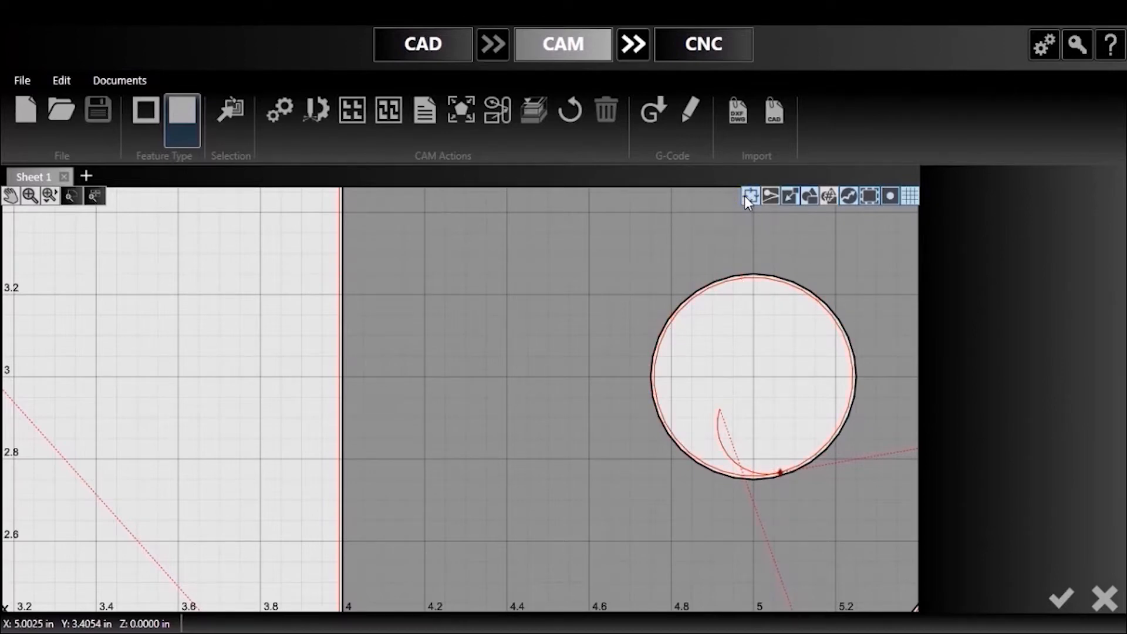
mouse_move(704, 187)
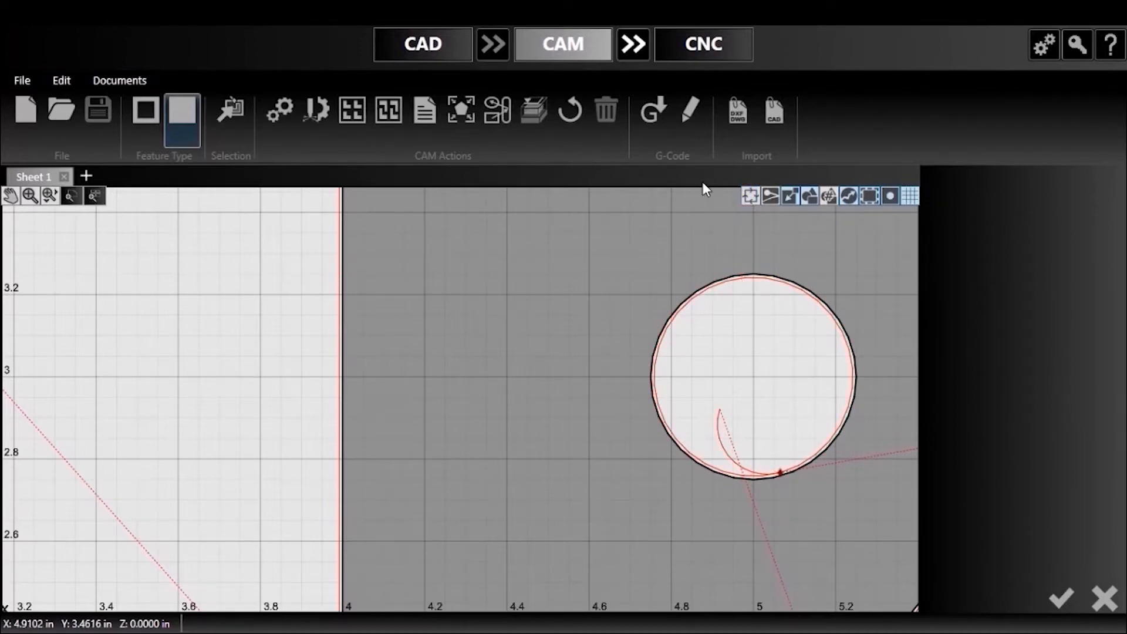
left_click(771, 196)
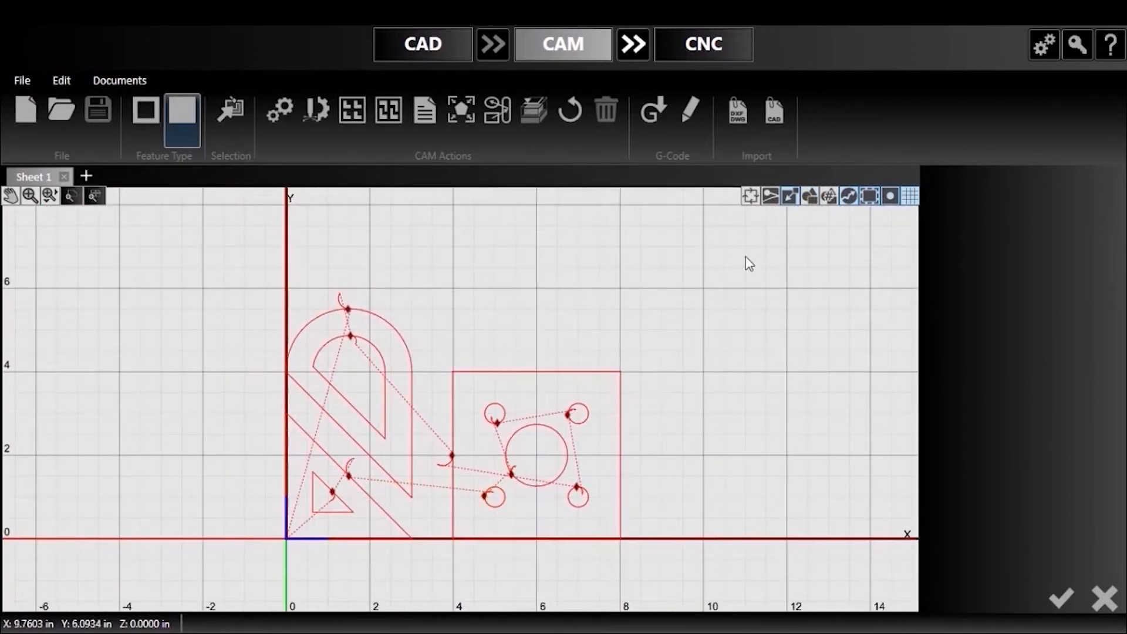
- Shade the parts solid, then show and hide the part ID labels
left_click(827, 197)
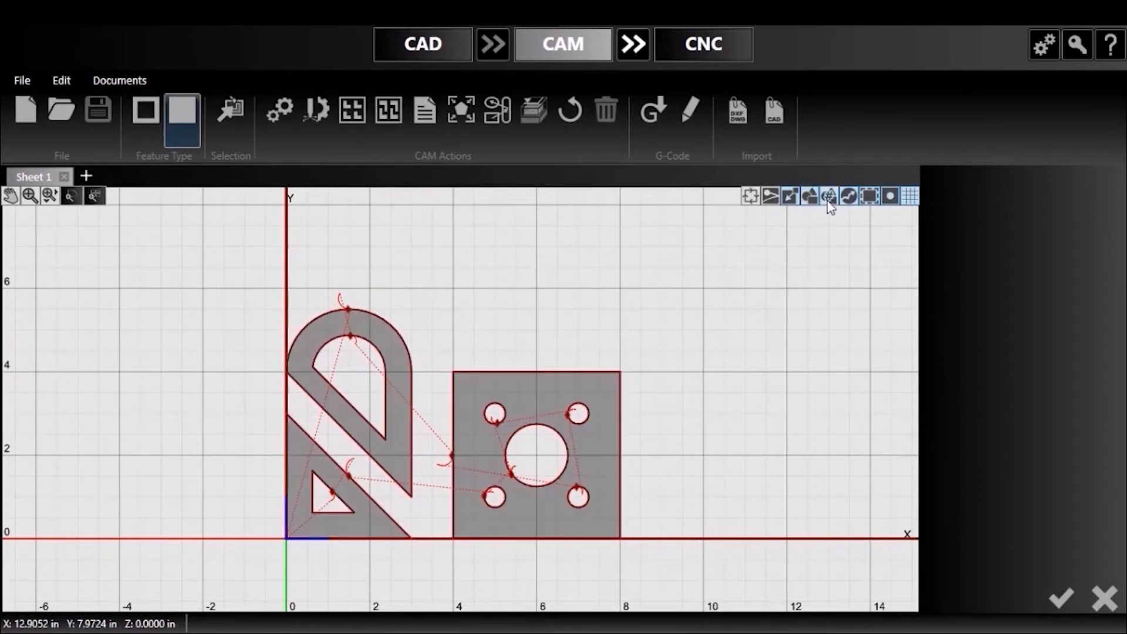
left_click(829, 195)
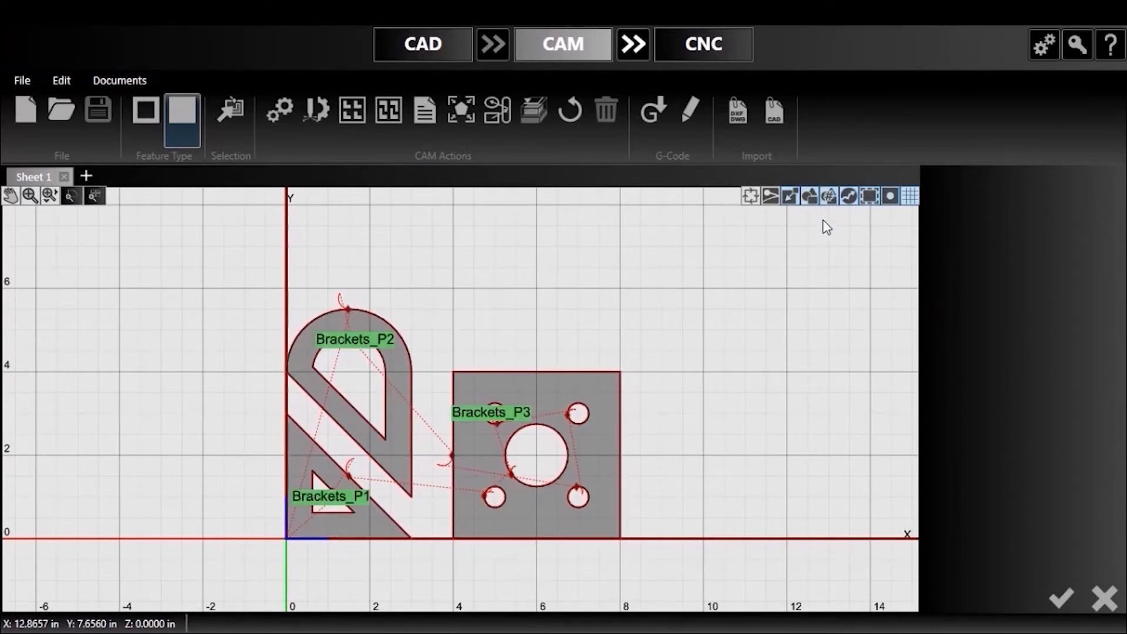
left_click(829, 196)
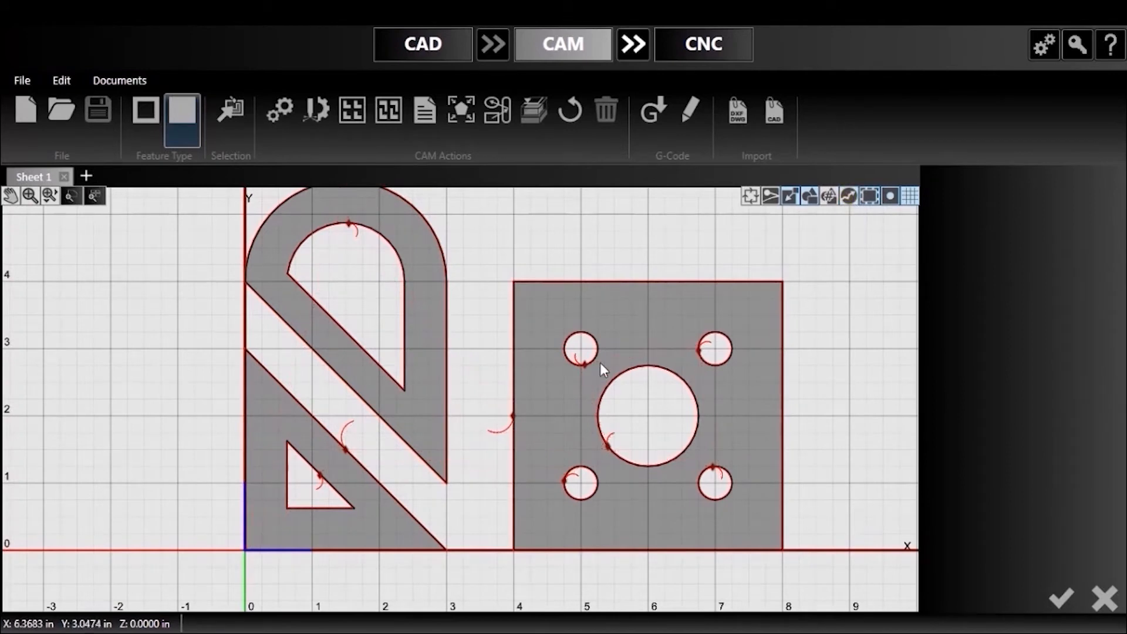
mouse_move(834, 237)
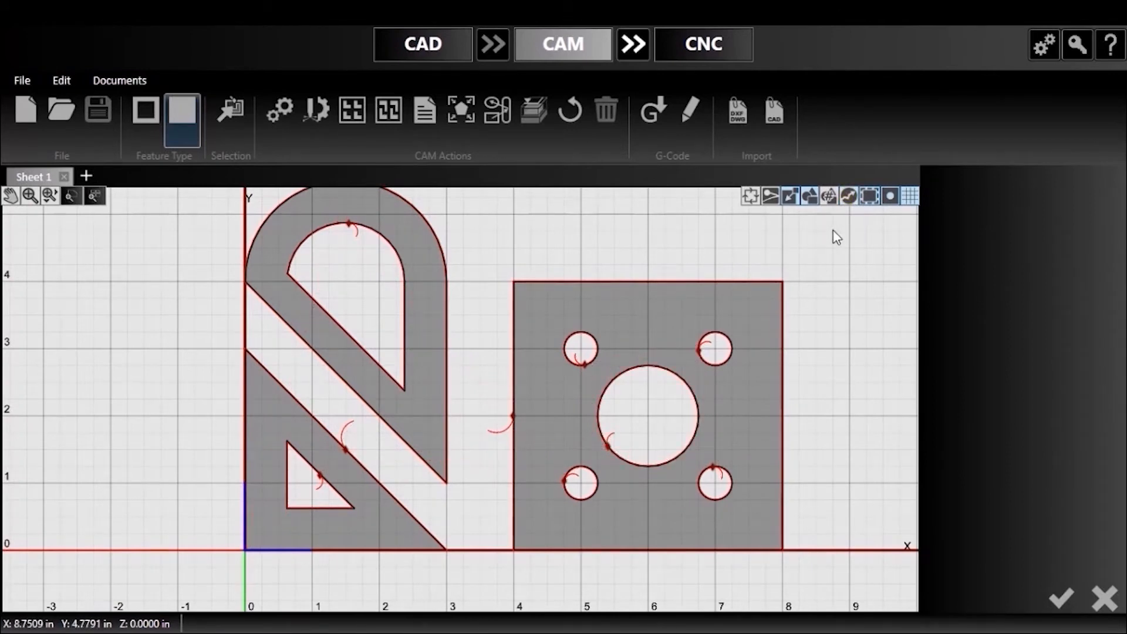
- Show the dotted rapid moves and zoom in on the square plate's left edge
left_click(868, 196)
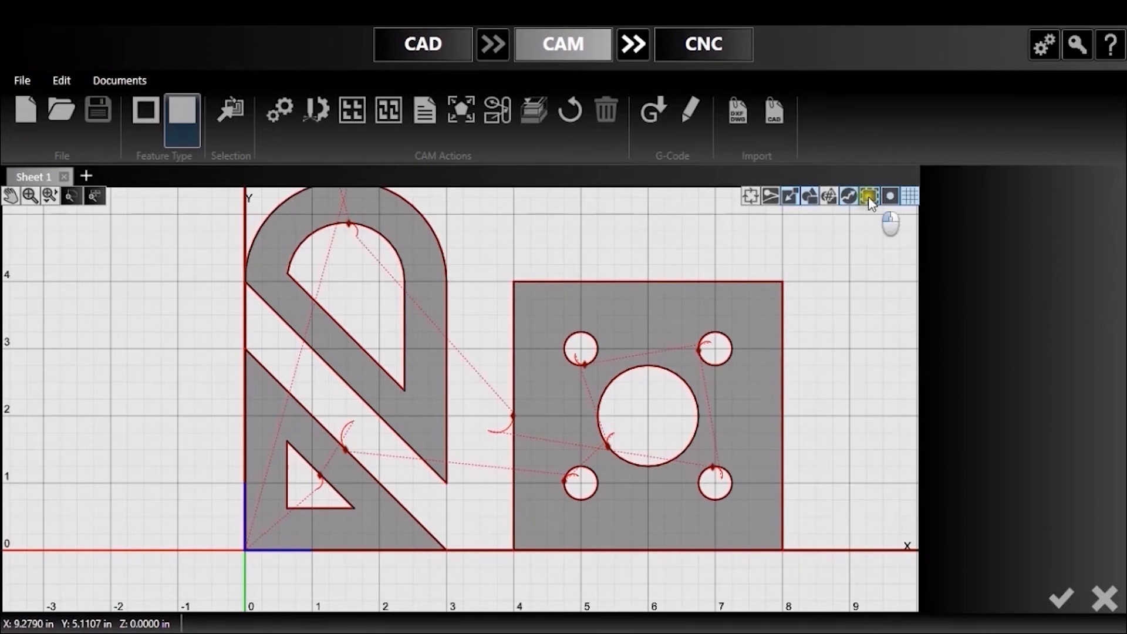
left_click(869, 195)
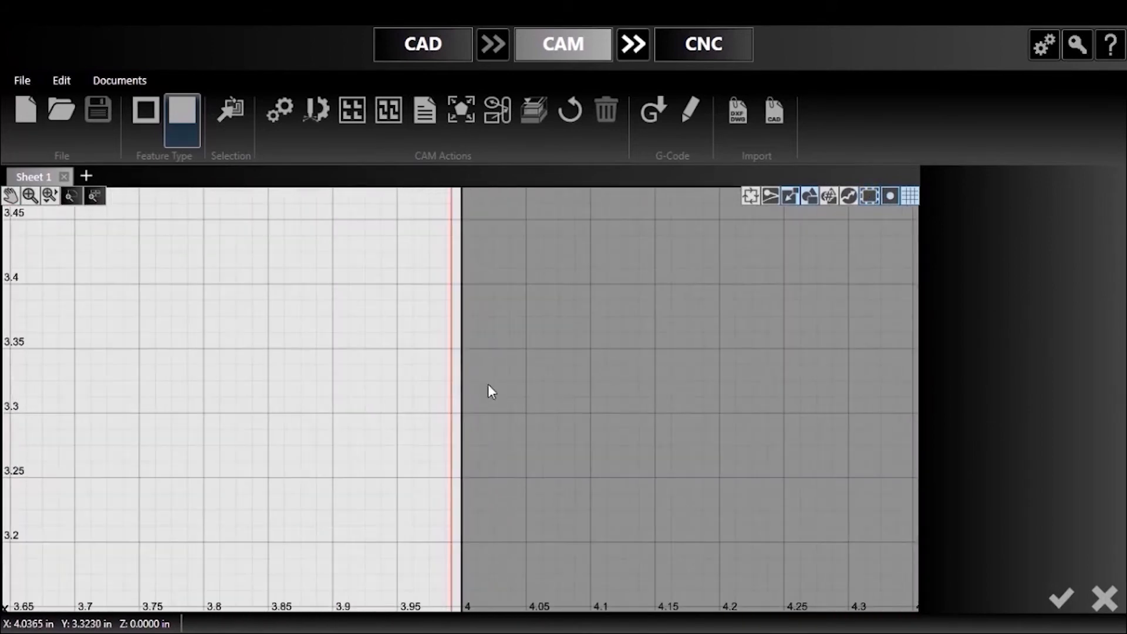
- Fit the entire shaded bracket layout back into the viewport
left_click(890, 197)
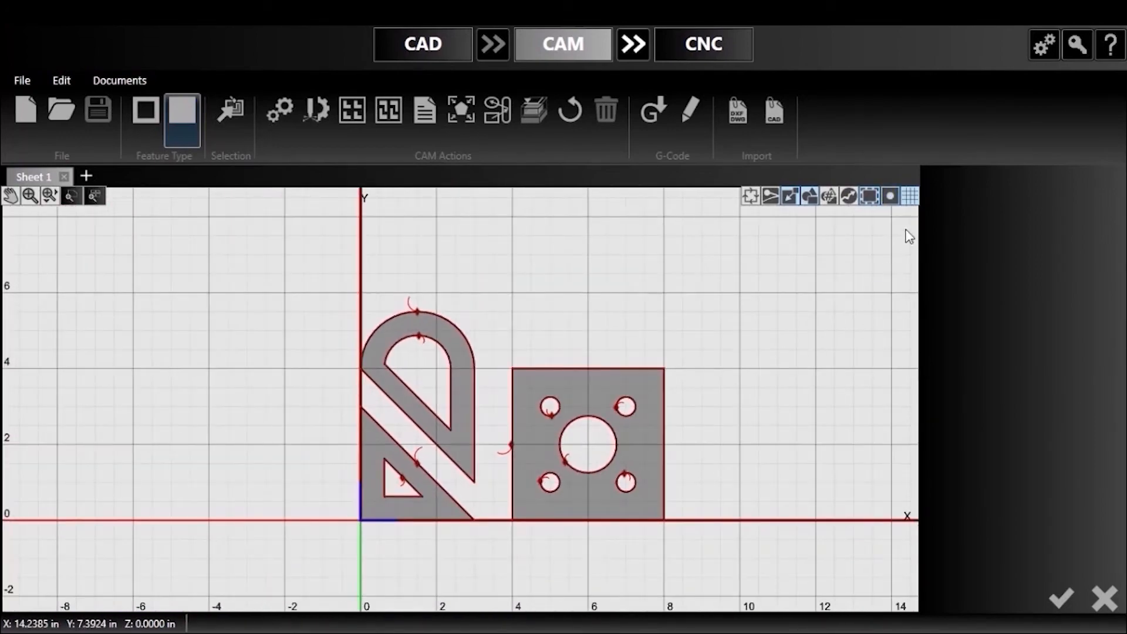
left_click(908, 195)
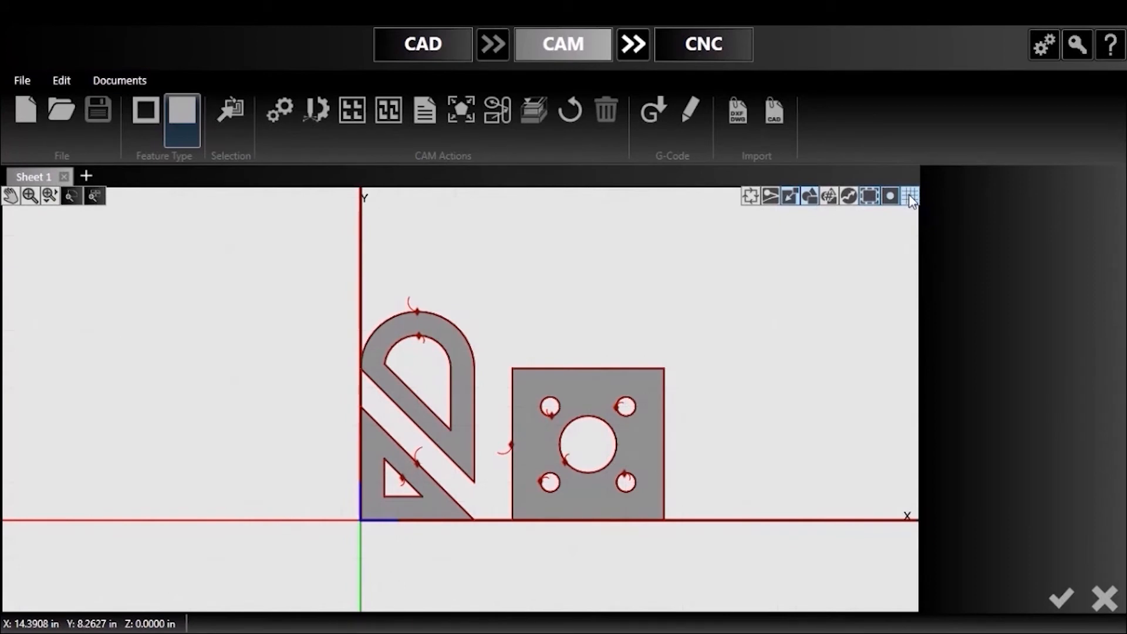
left_click(908, 195)
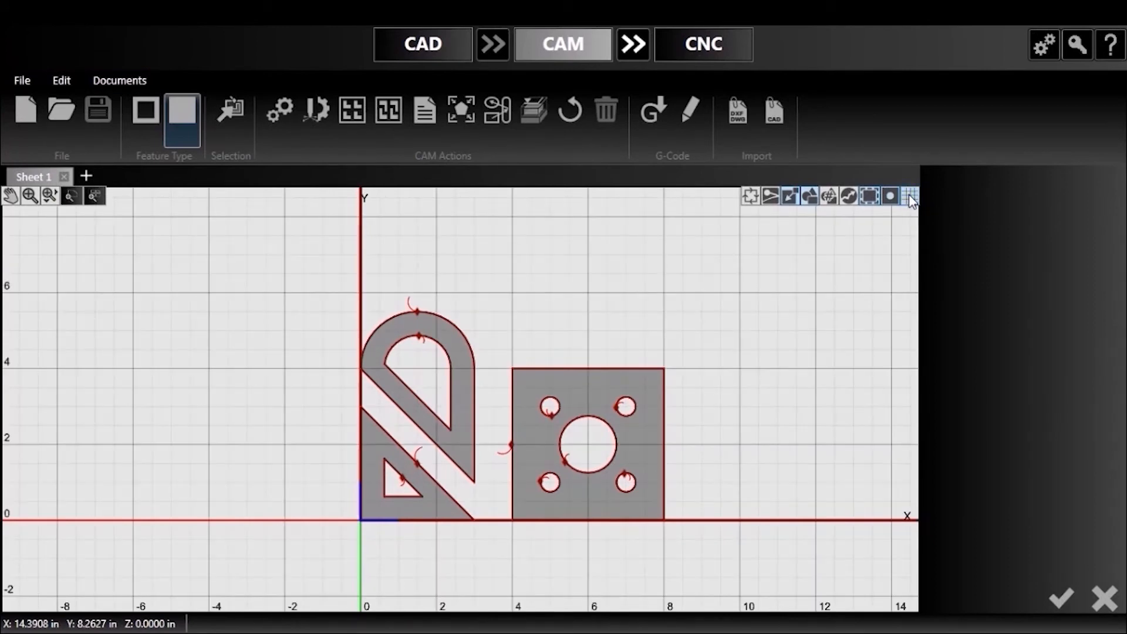